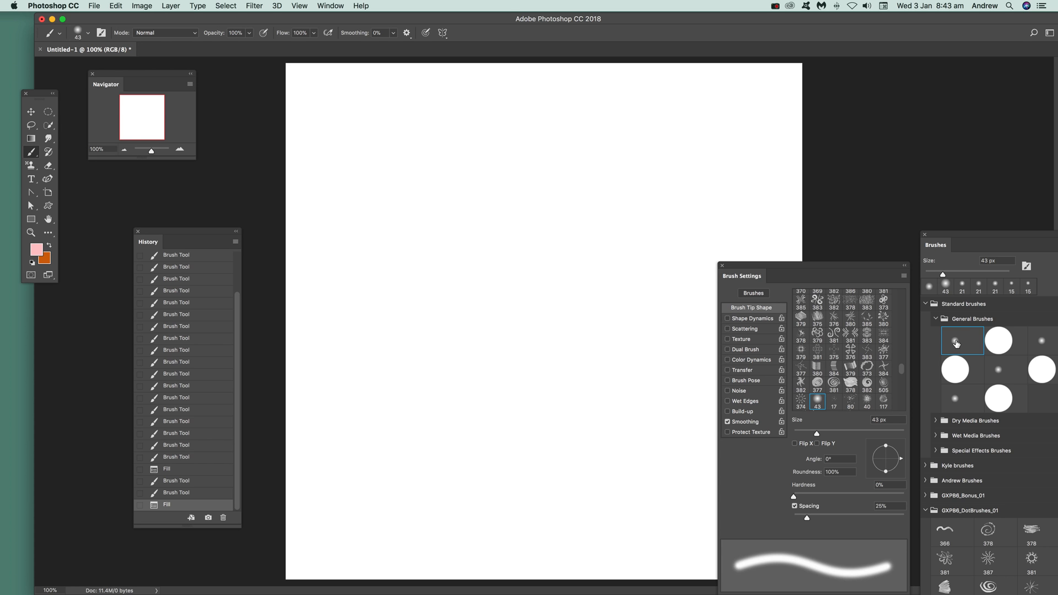
mouse_move(375, 265)
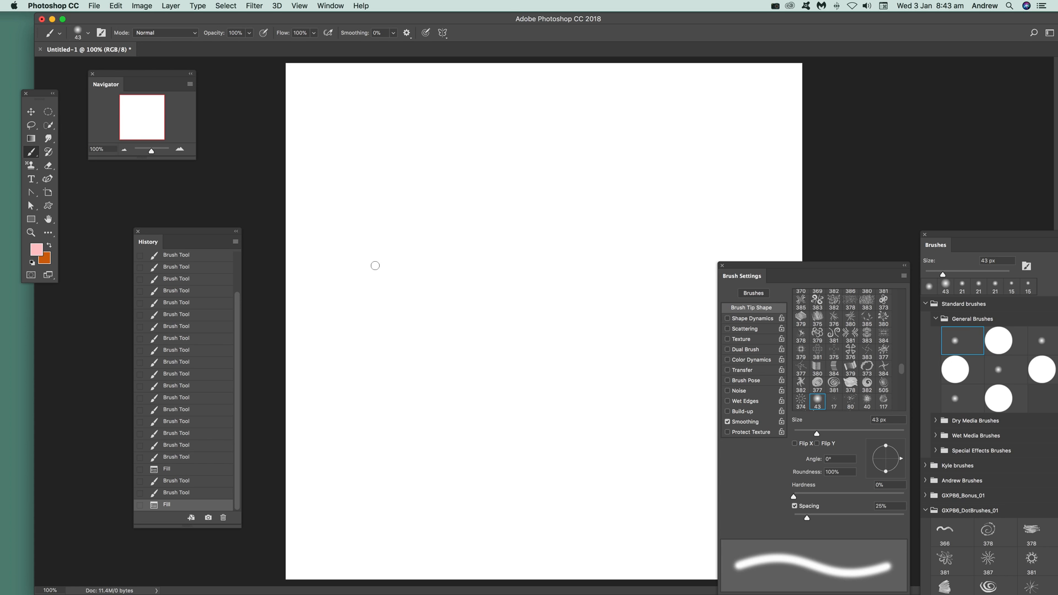
Paint a soft pink S-shaped test stroke down the canvas and shift Brush Settings left
drag(420, 198, 441, 411)
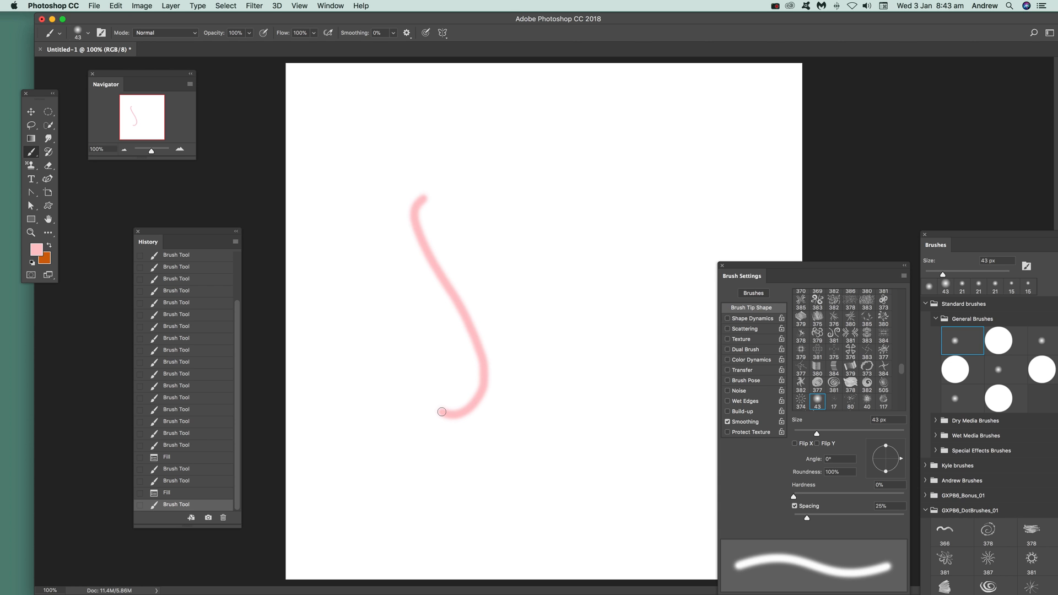
mouse_move(385, 223)
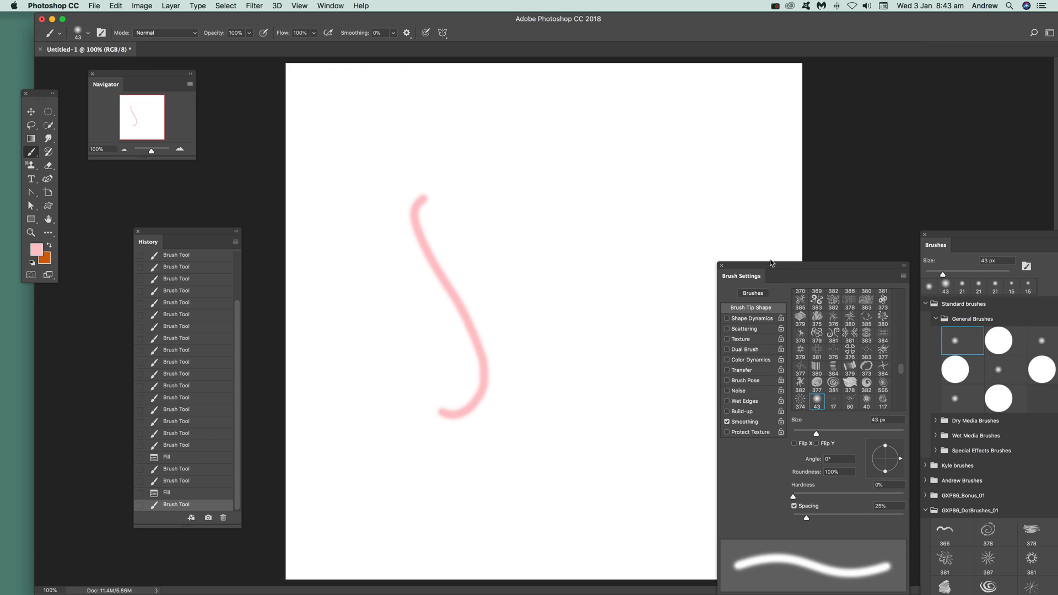
drag(769, 265, 659, 178)
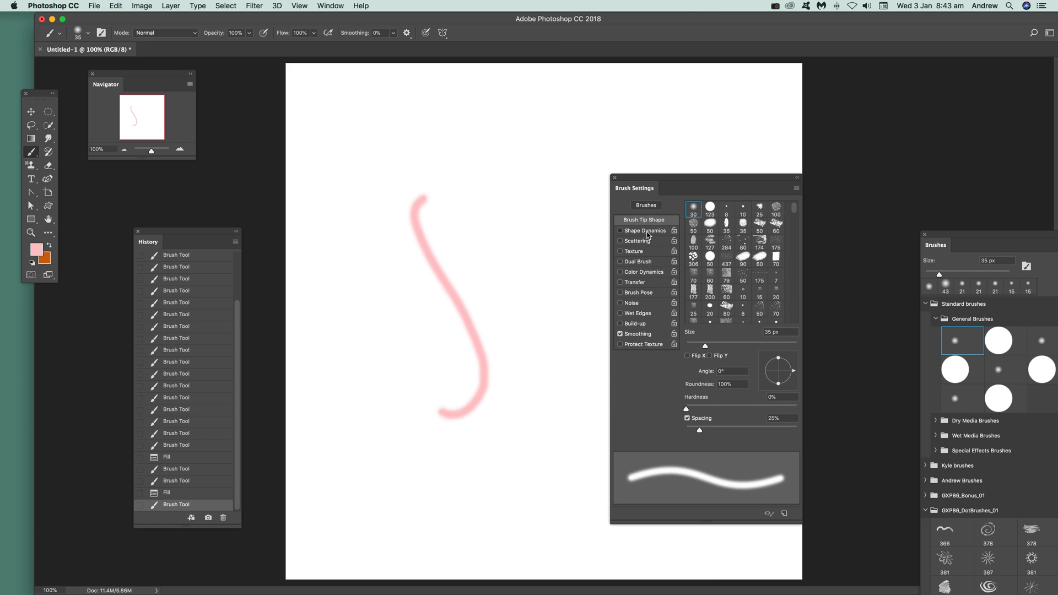
Enable Shape Dynamics with 37% size jitter, then turn on Scattering
click(642, 231)
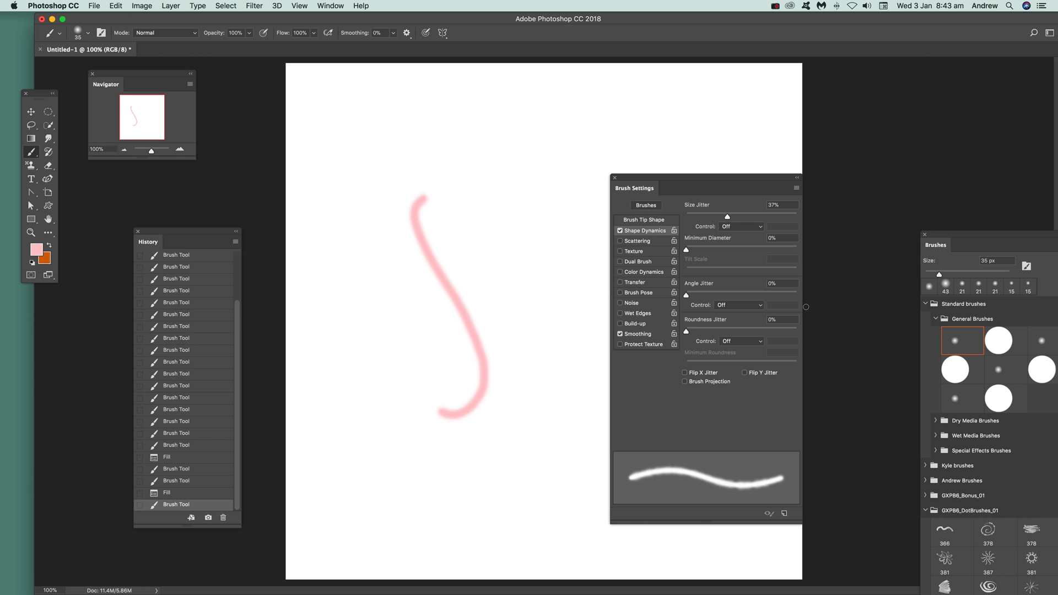
click(637, 241)
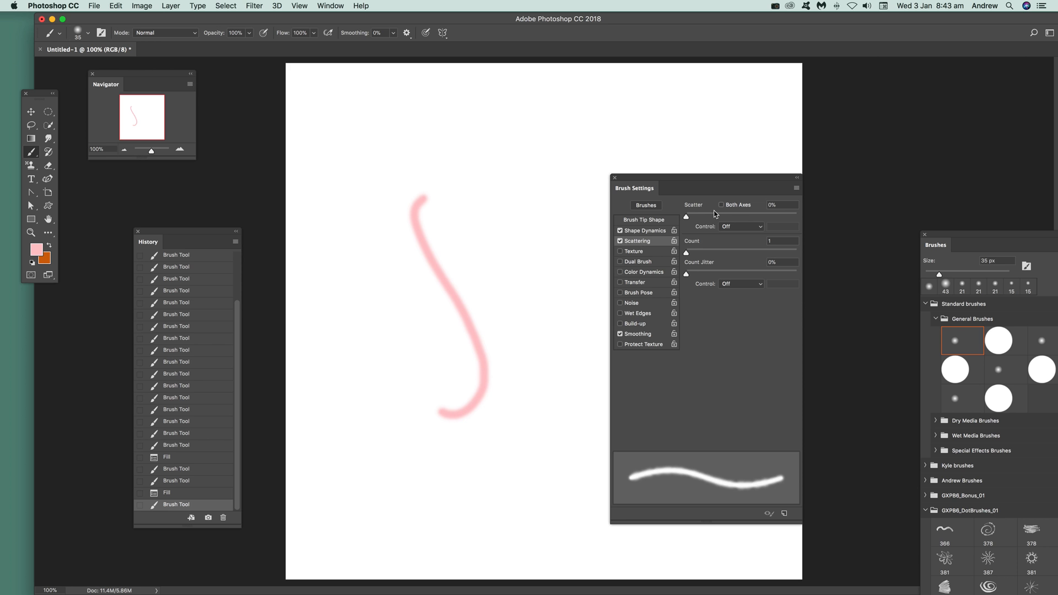
Raise the Scatter slider to about 902% and enable Color Dynamics
drag(686, 216, 749, 217)
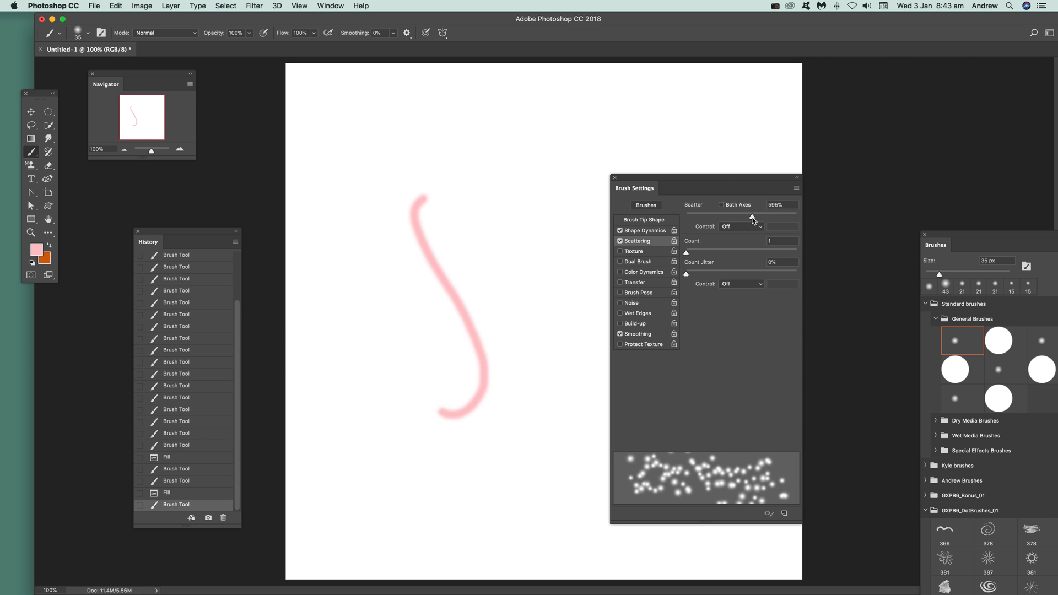
drag(751, 217, 783, 217)
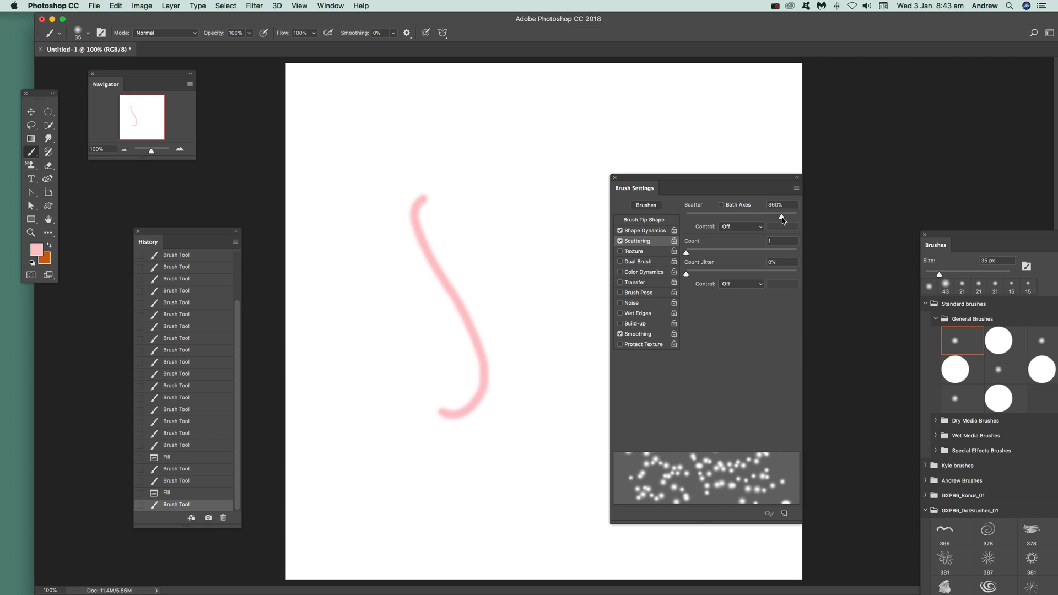
drag(781, 216, 786, 216)
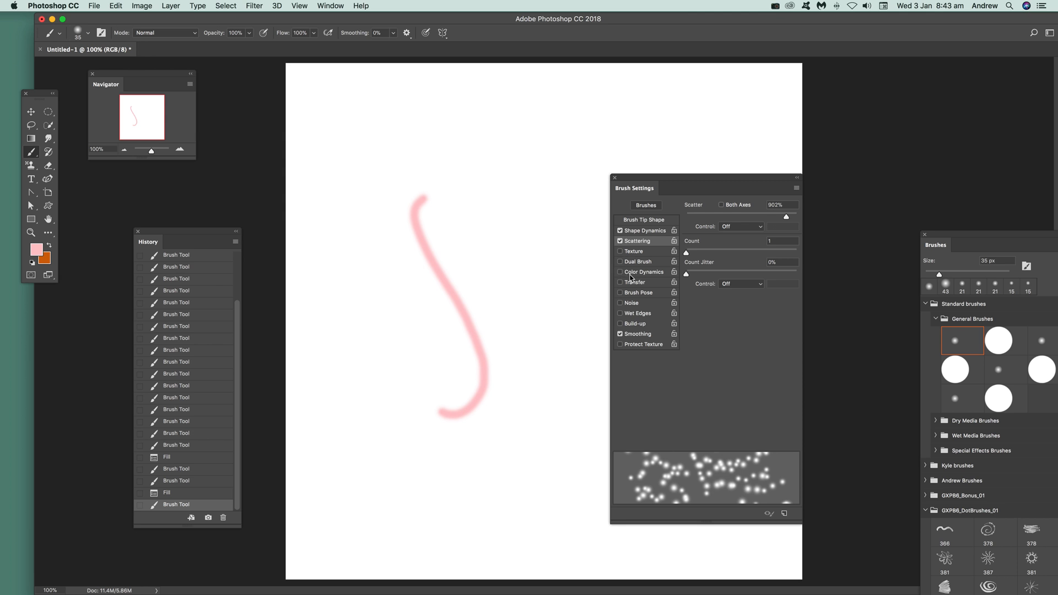
click(643, 272)
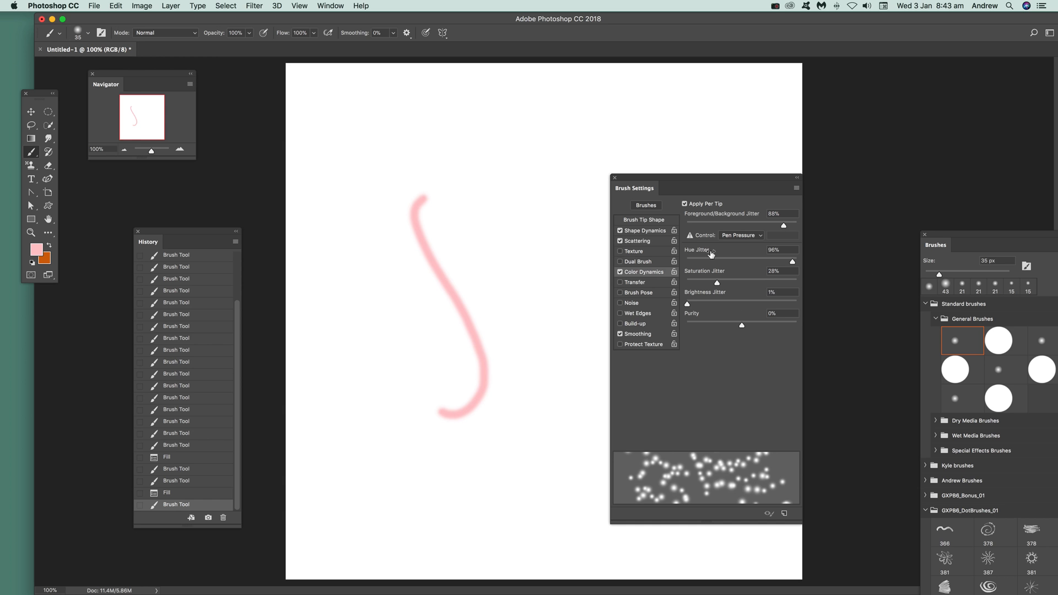
Set Hue Jitter to 100% and Saturation Jitter to 85%
drag(793, 261, 800, 261)
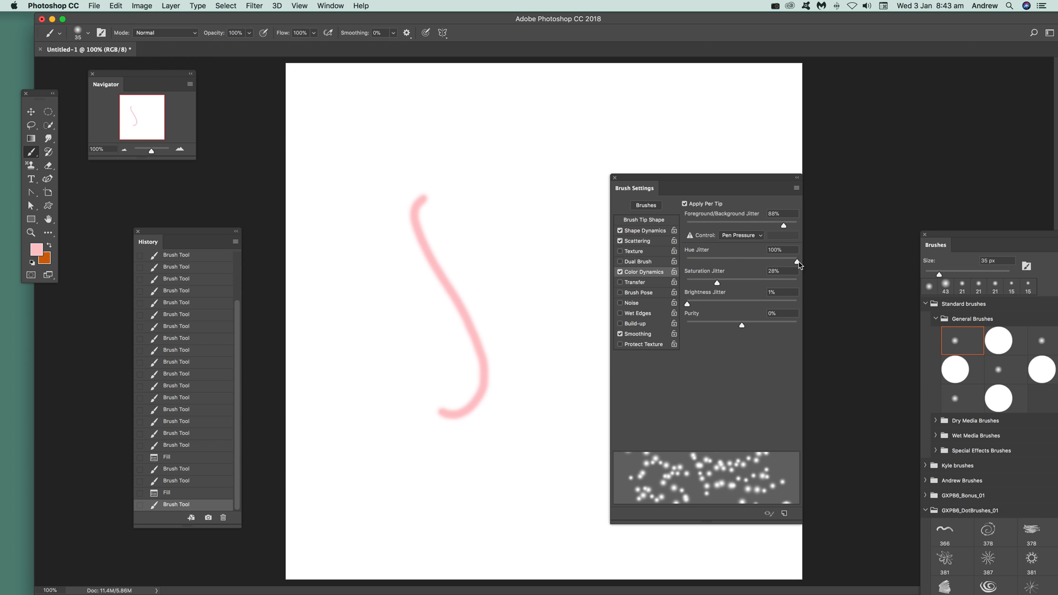
drag(717, 282, 782, 282)
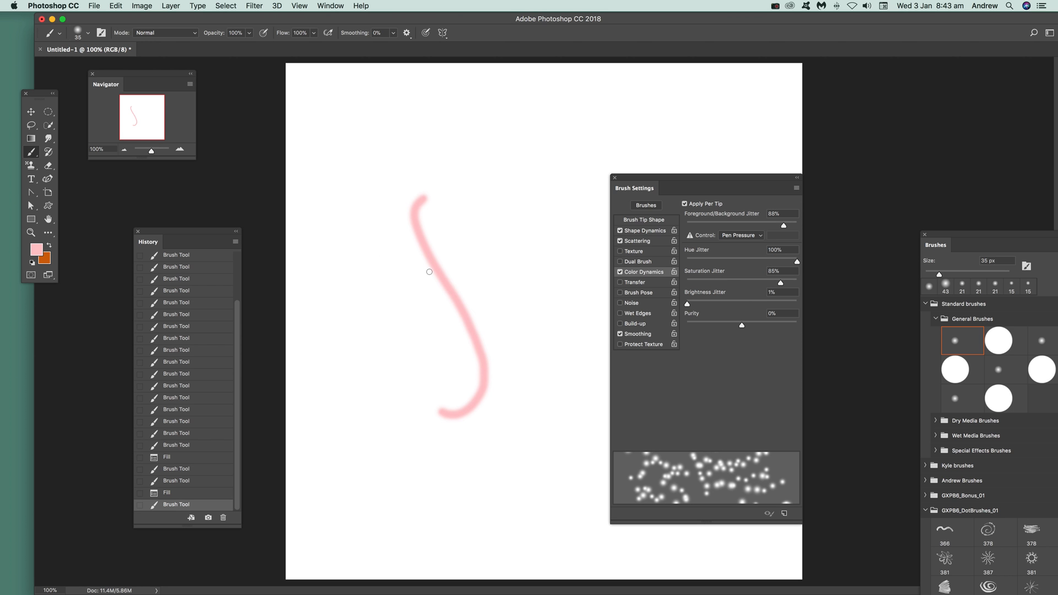
Paint three overlapping strokes of multicoloured scattered dots over the central pink line
drag(429, 271, 459, 284)
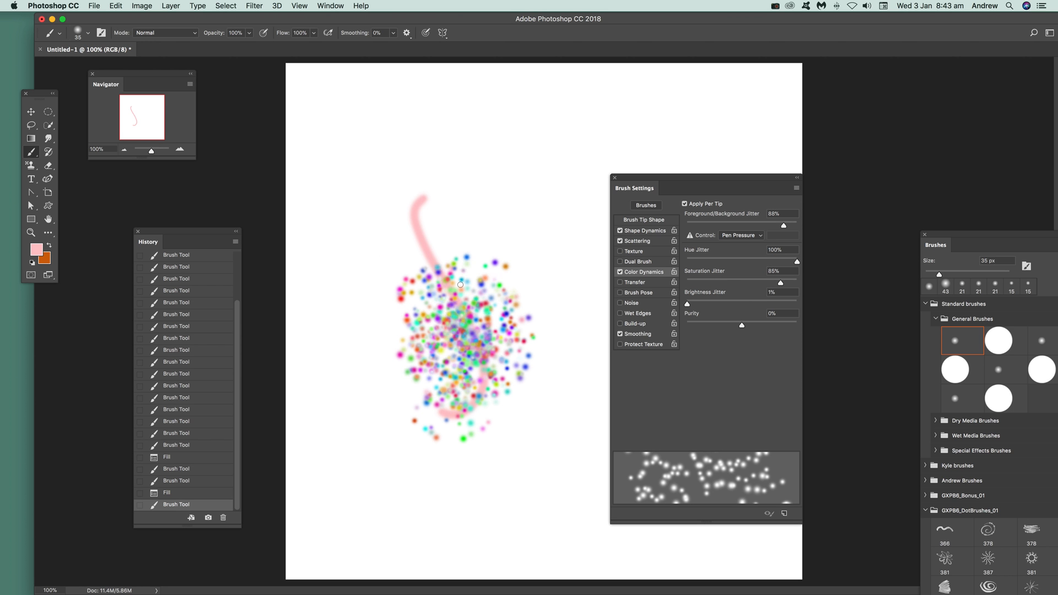
drag(460, 283, 484, 242)
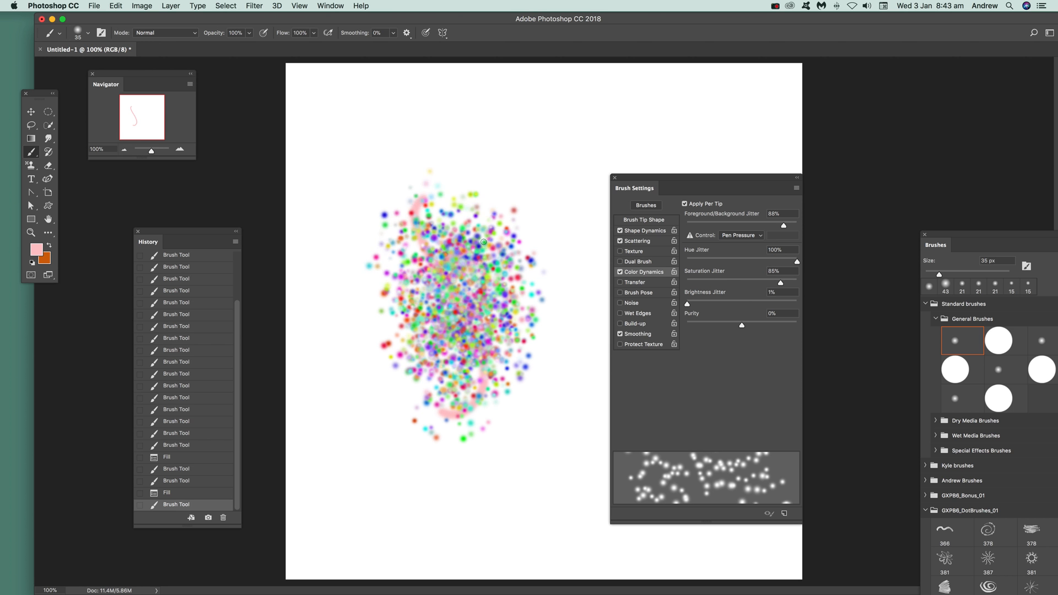
drag(483, 242, 445, 311)
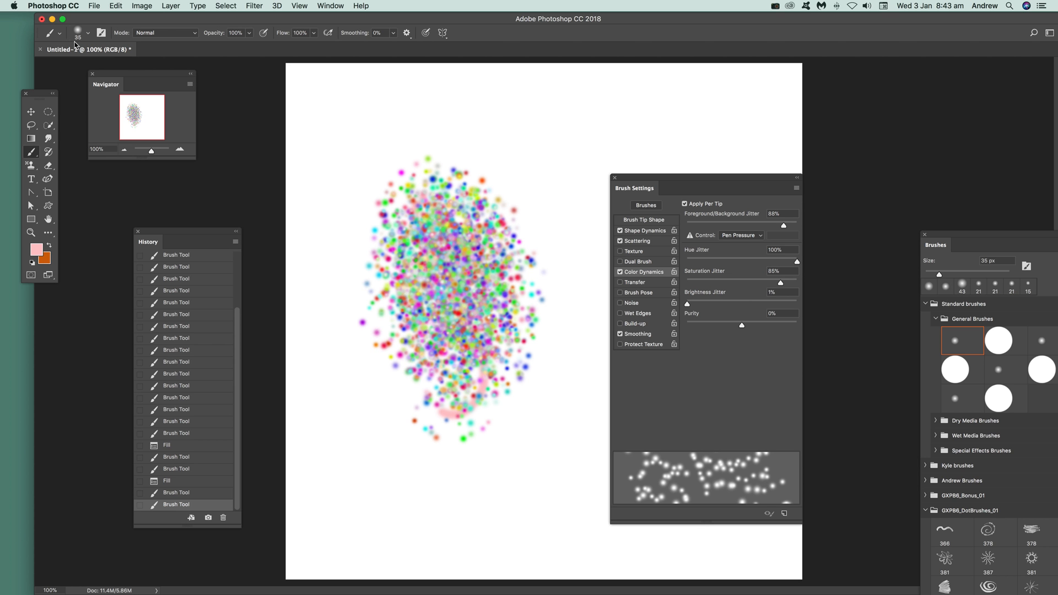
Make the brush hard-edged, paint confetti over the left and lower spray, then reposition Brushes
click(87, 33)
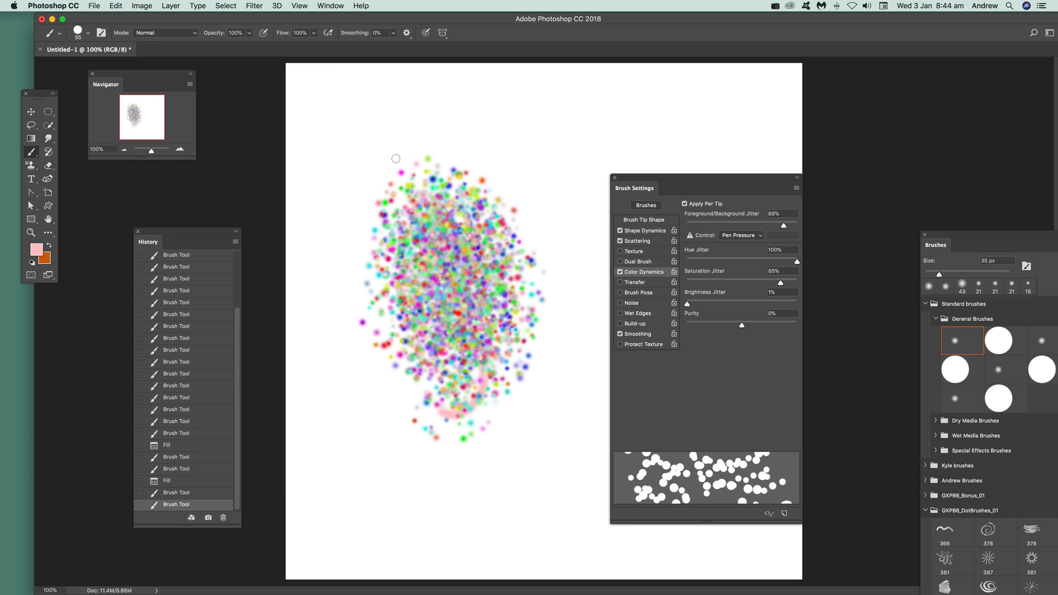
drag(396, 159, 433, 318)
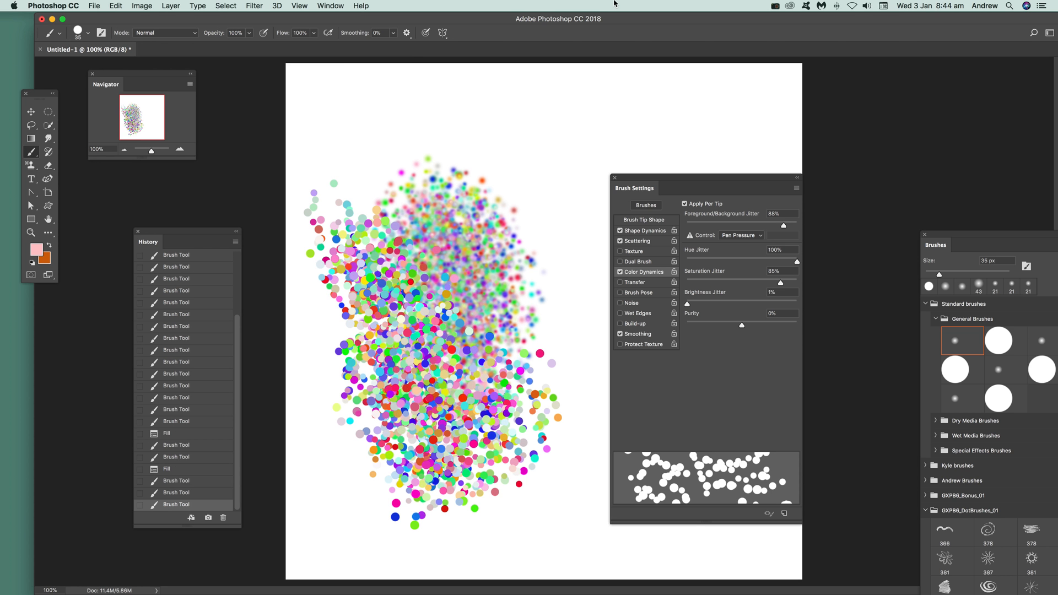
drag(935, 244, 818, 222)
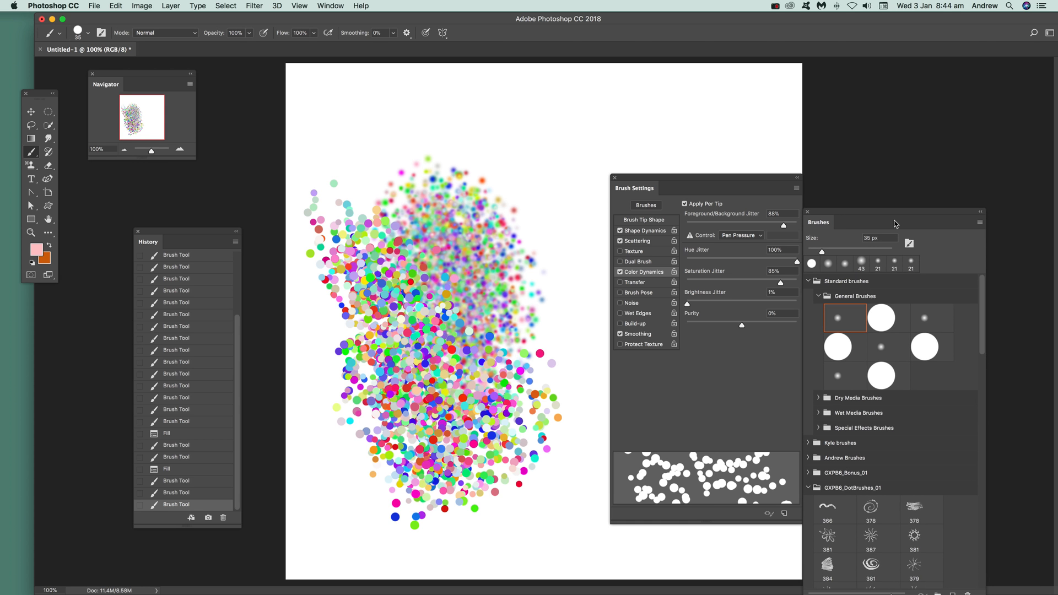
Open the Brushes panel flyout menu containing New Brush Preset
click(979, 222)
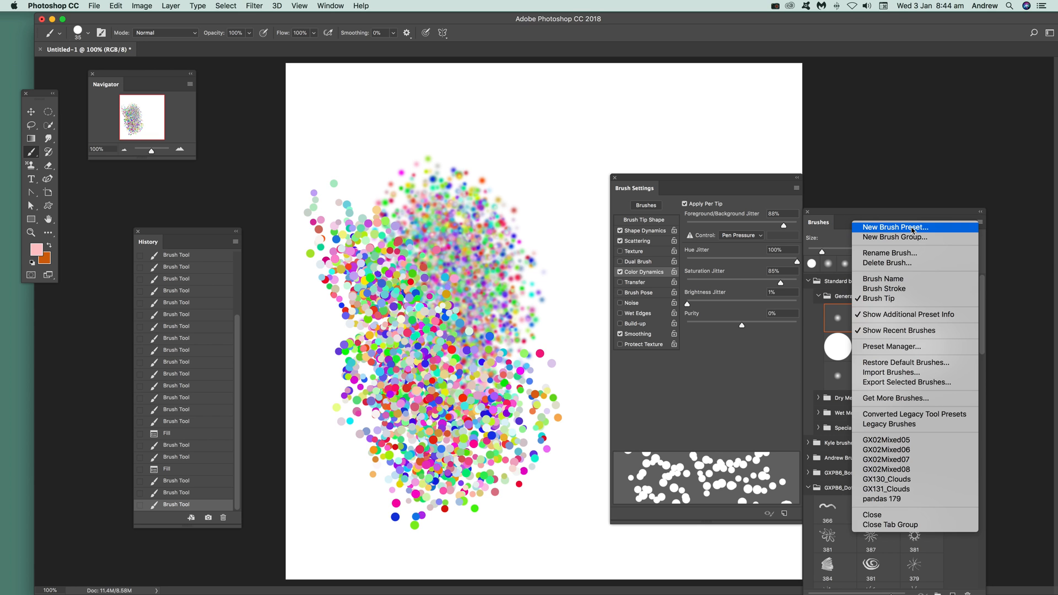
mouse_move(802, 196)
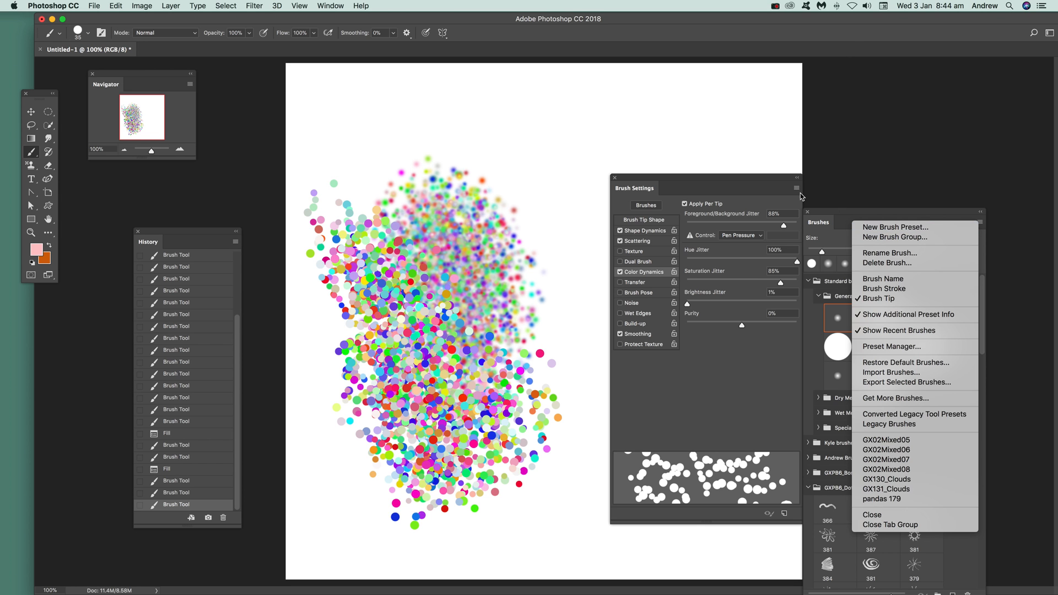